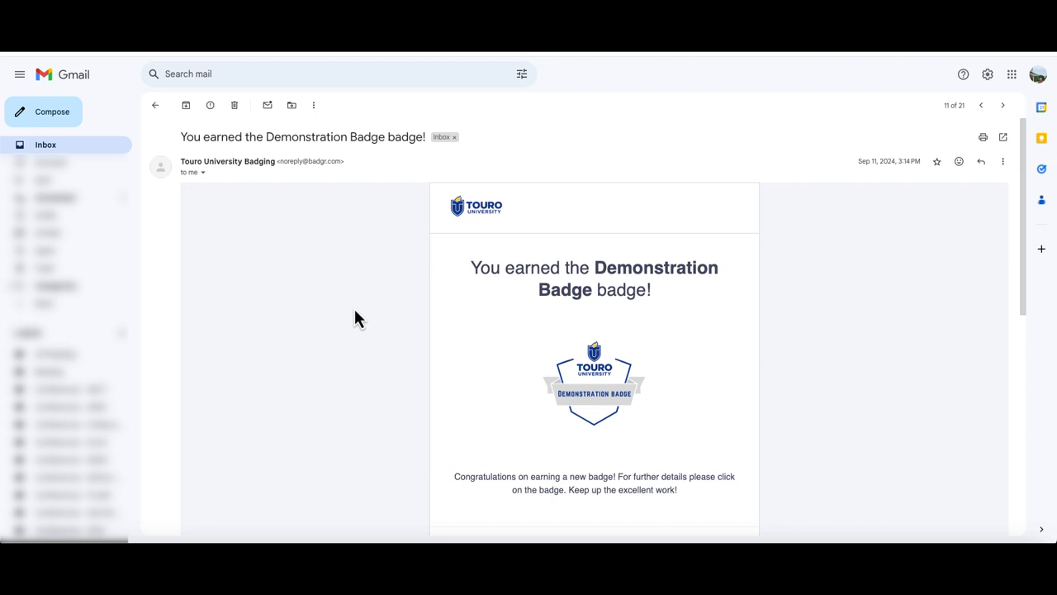
- Scroll the badge email down to the social share icons under the Go to the Badge button
scroll("down", 3)
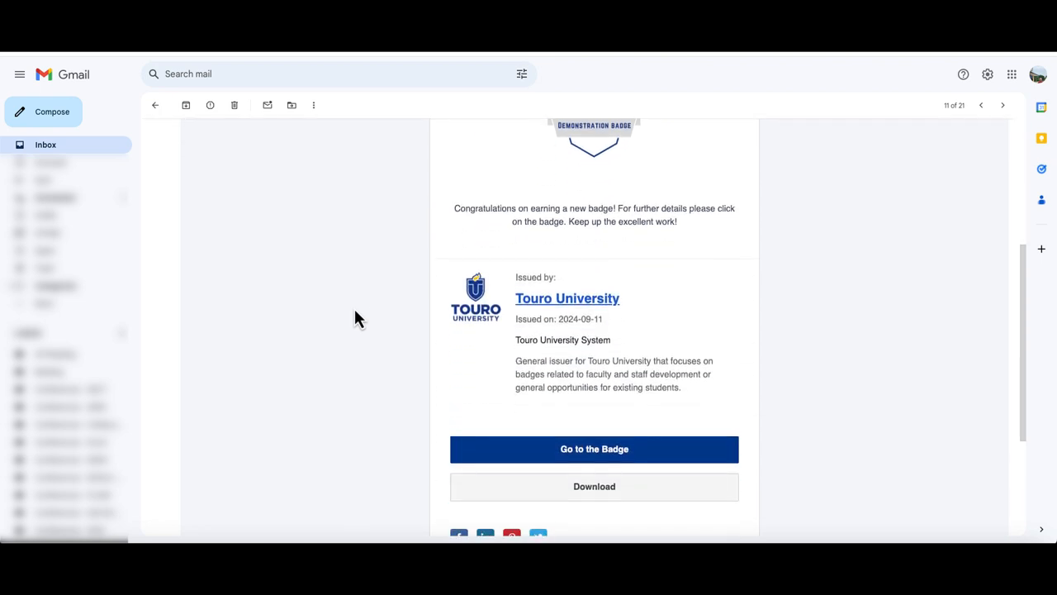
scroll("down", 3)
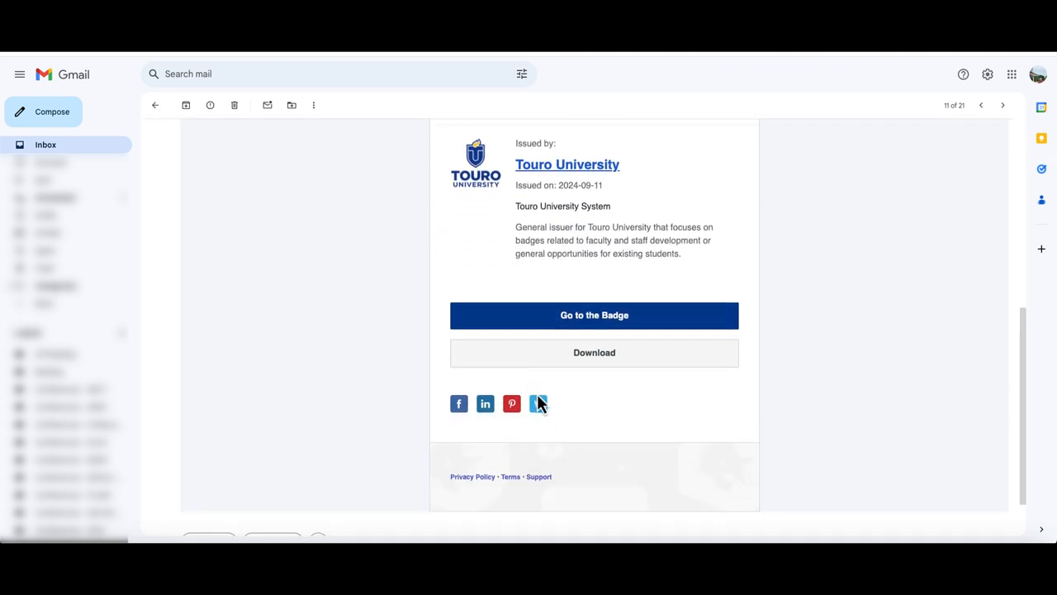
mouse_move(538, 403)
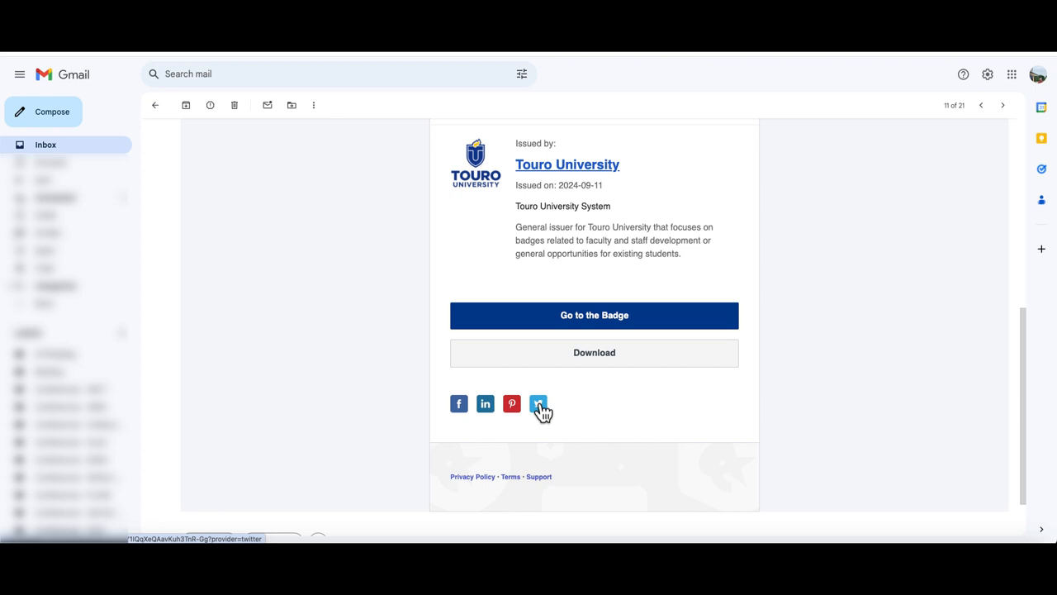
- Post "I earned a badge from Touro University!" with the badge link to X and view it
left_click(538, 403)
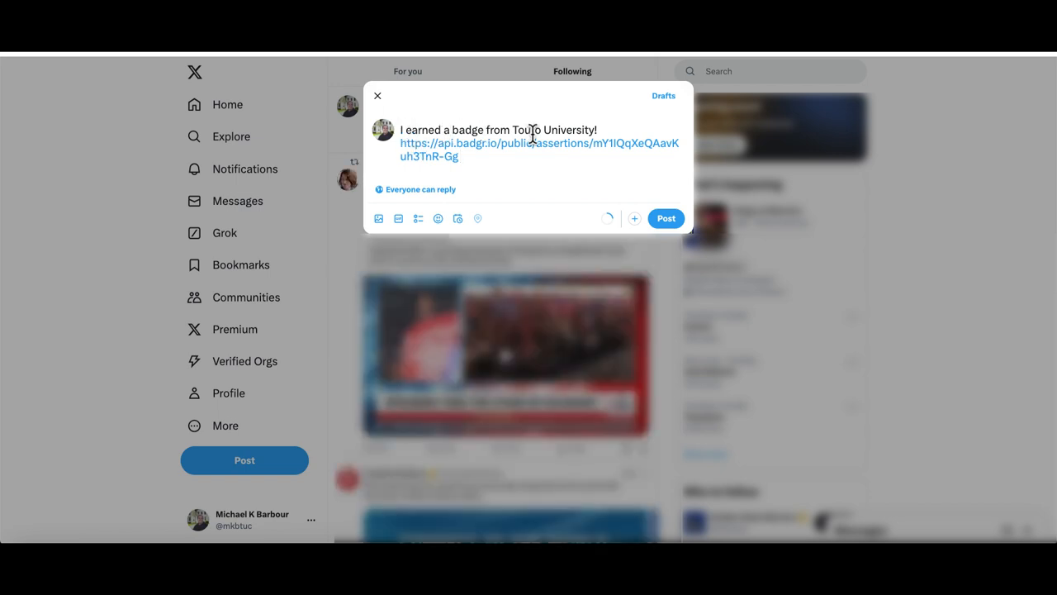
mouse_move(555, 142)
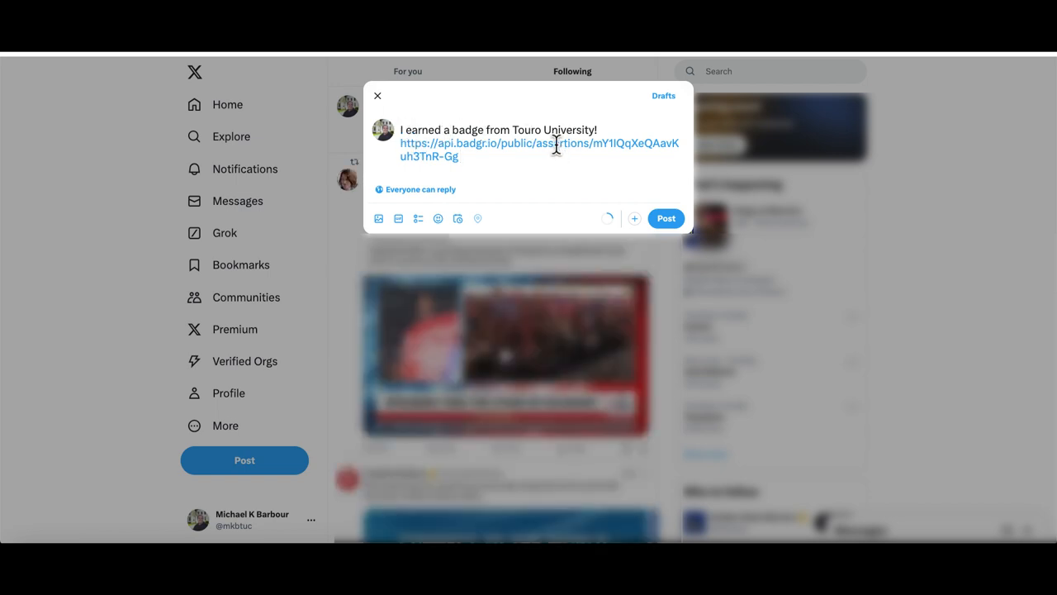
mouse_move(564, 136)
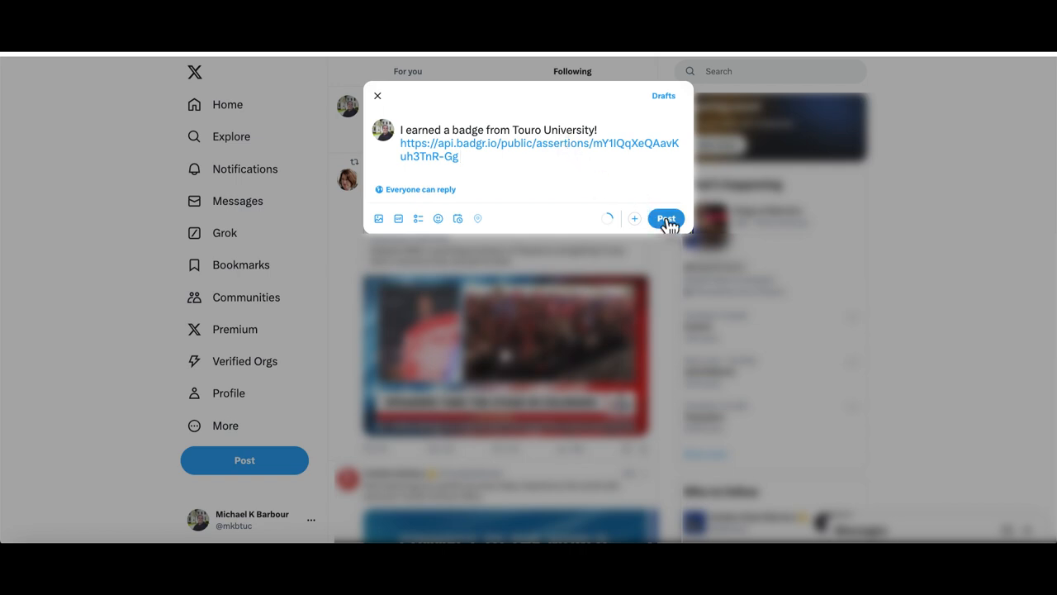
left_click(666, 218)
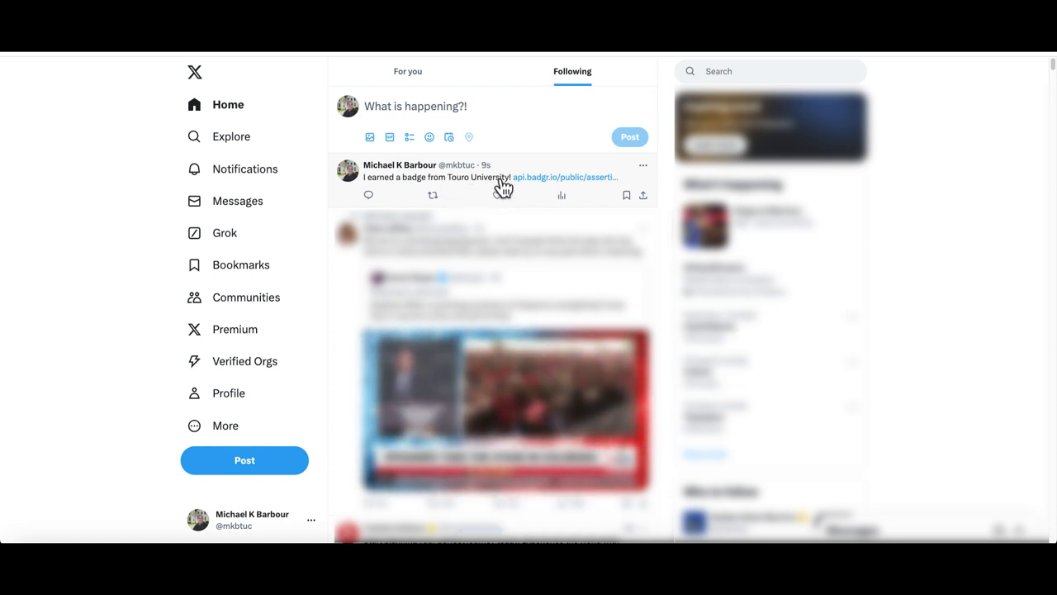
left_click(446, 177)
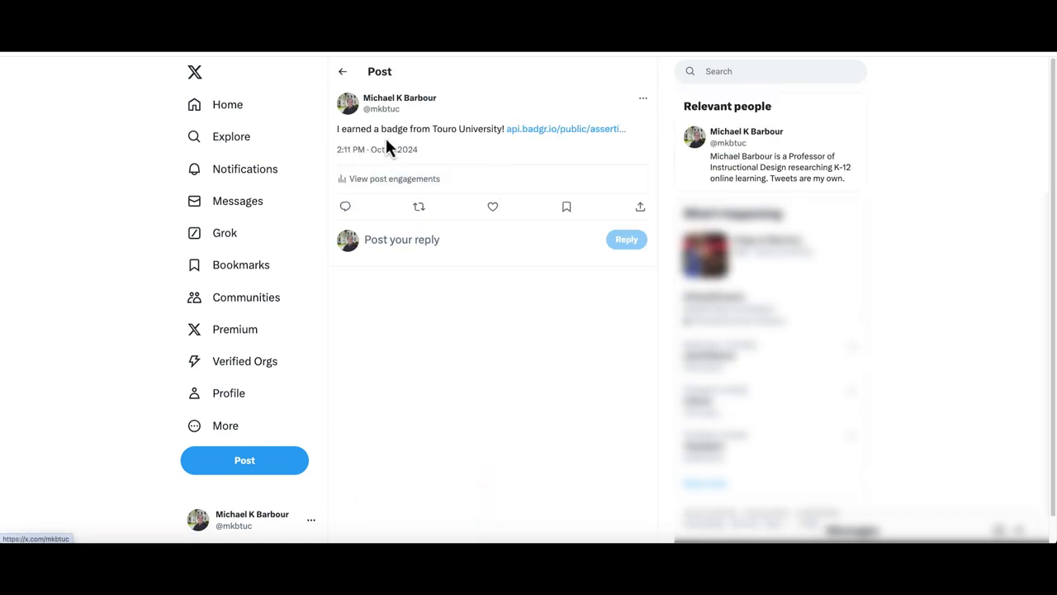
mouse_move(518, 152)
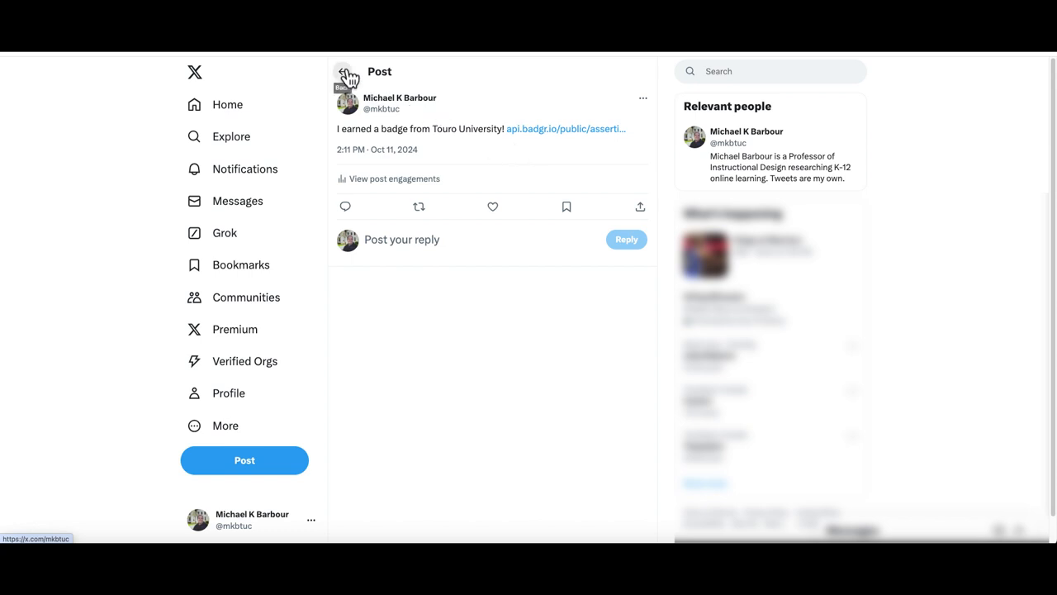
- Verify the posted link shows the Demonstration Badge, then use Go to the Badge from Gmail
left_click(565, 129)
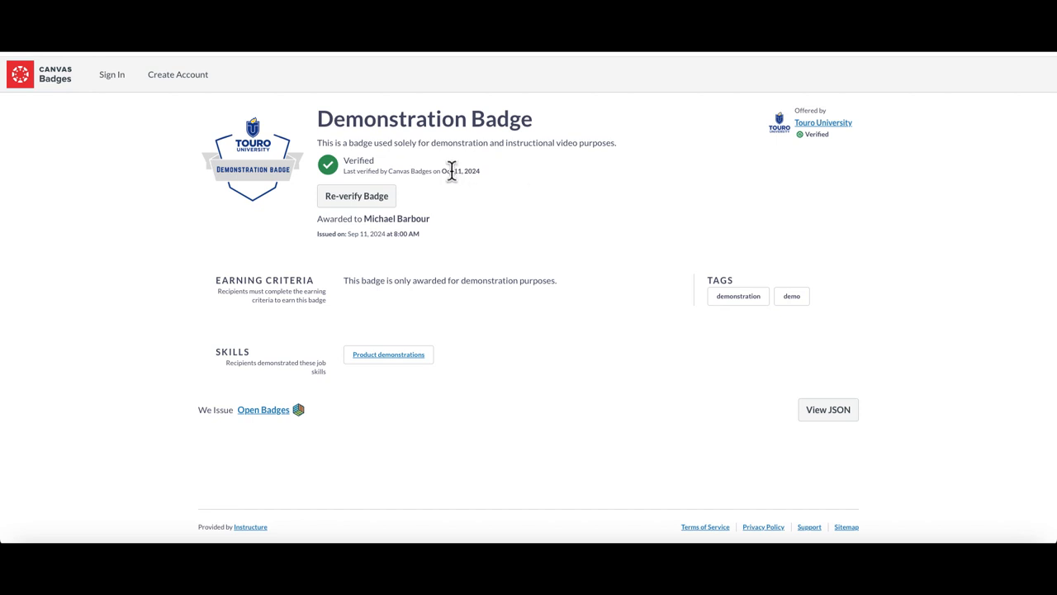
mouse_move(423, 220)
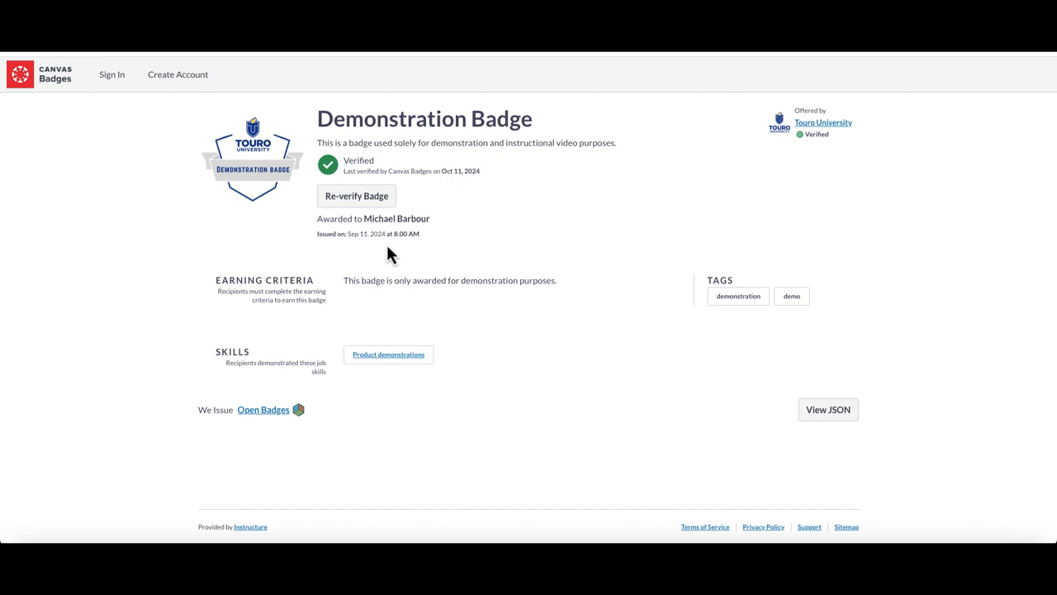
mouse_move(445, 264)
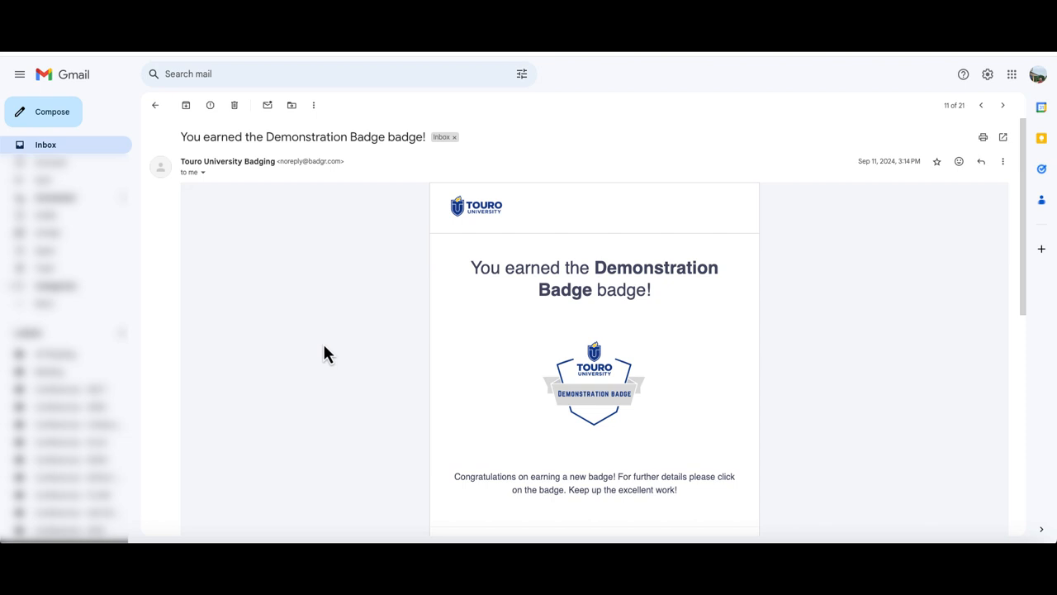
scroll("down", 3)
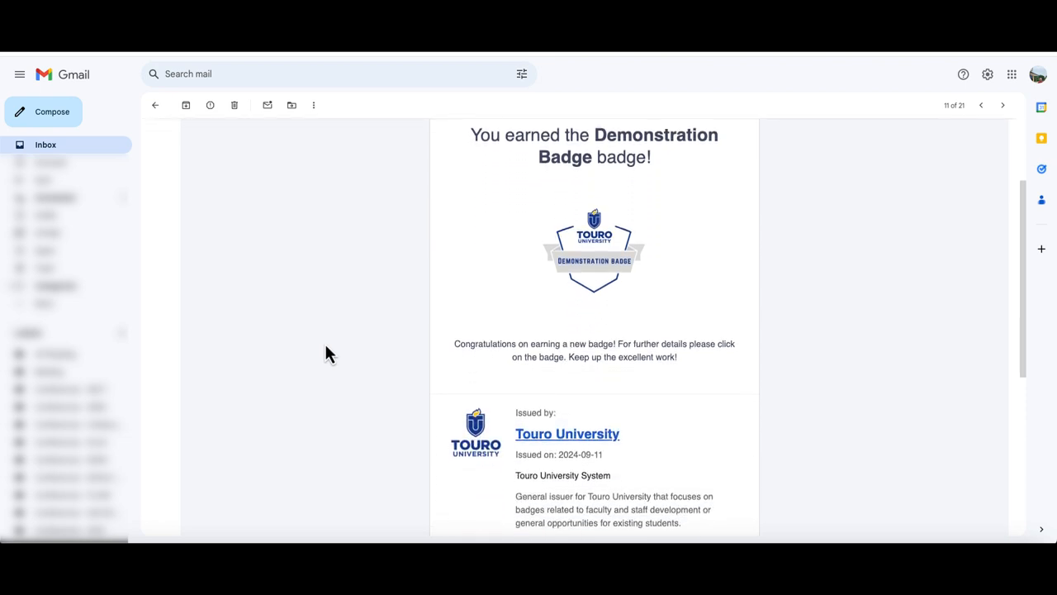
scroll("down", 3)
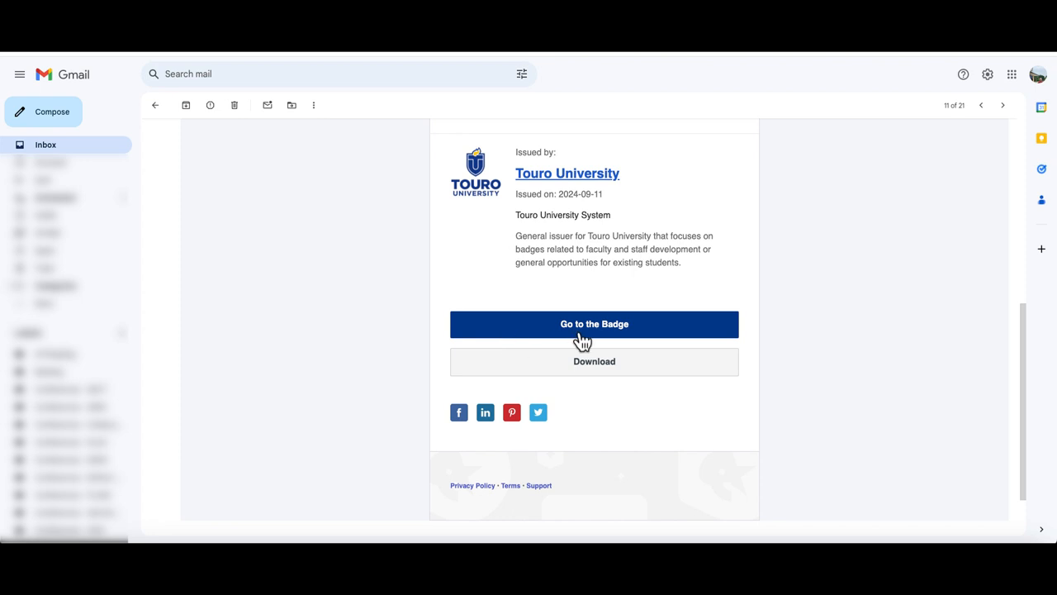
left_click(594, 323)
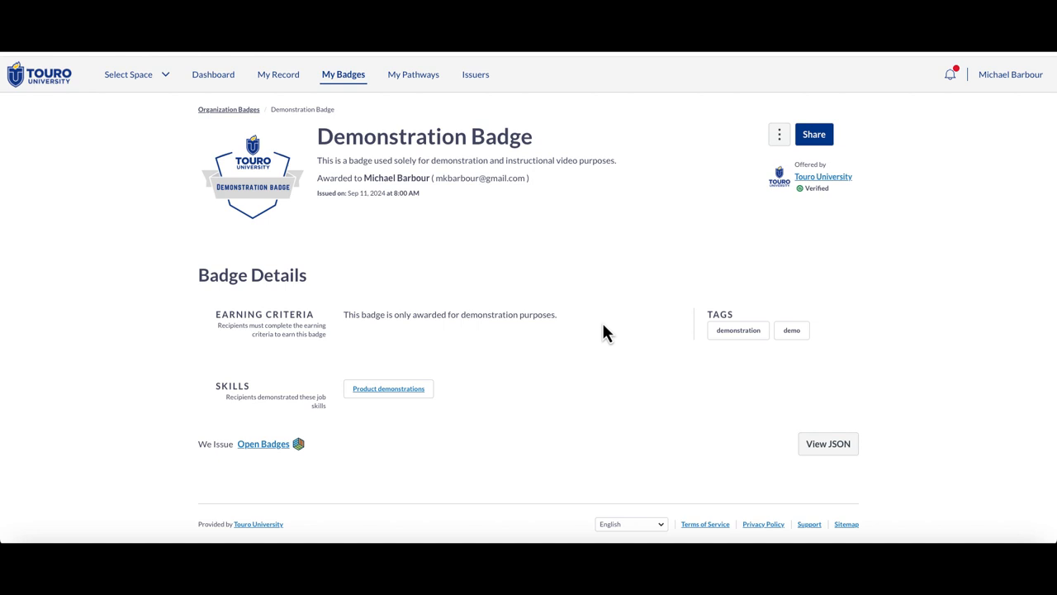
mouse_move(789, 168)
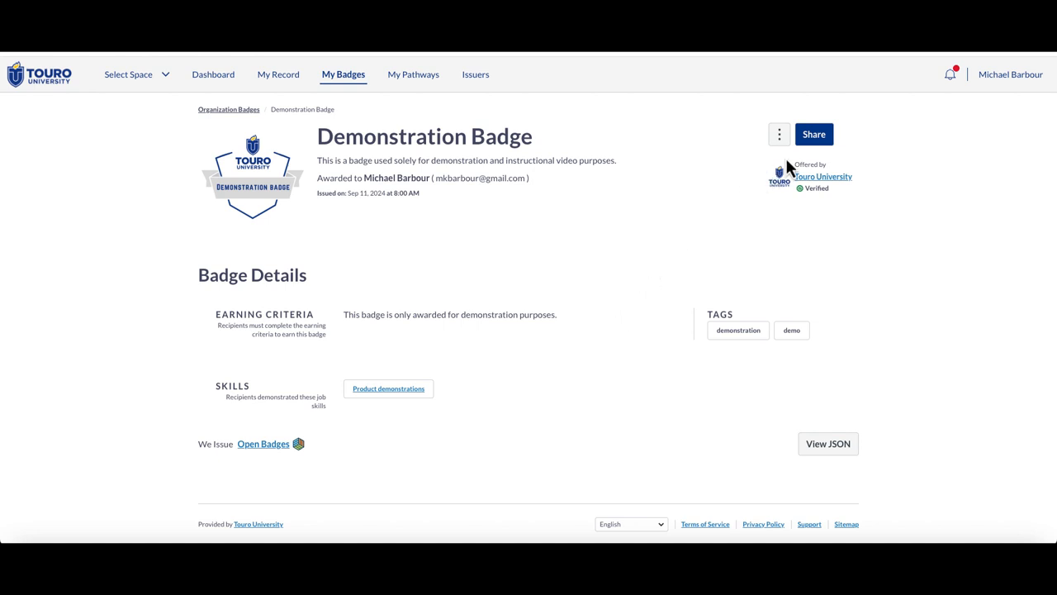
- Show the Social sharing options in the Demonstration Badge's Share Badge dialog
left_click(812, 134)
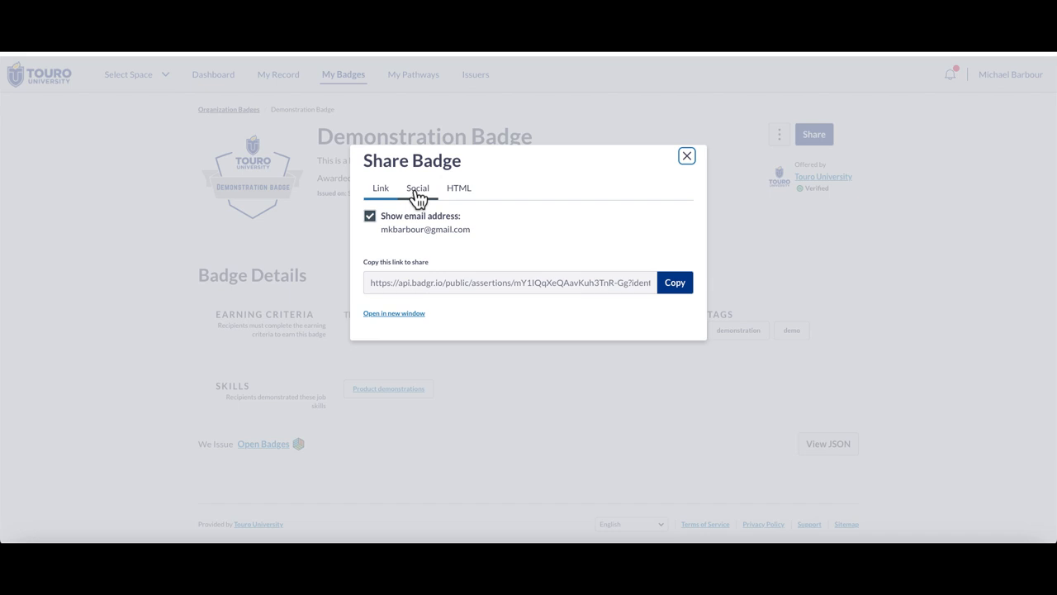
left_click(417, 189)
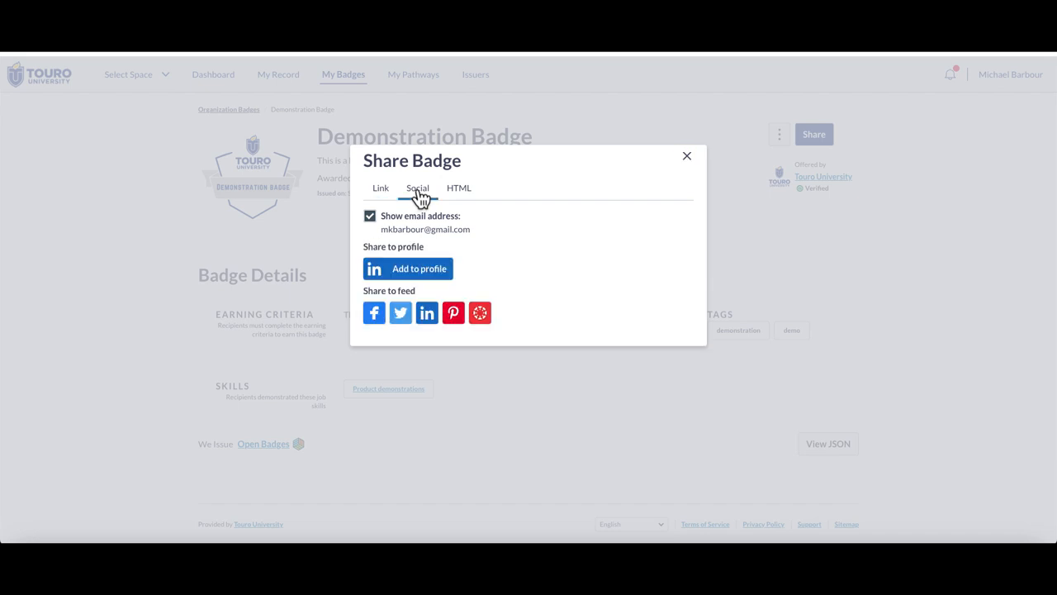
mouse_move(400, 312)
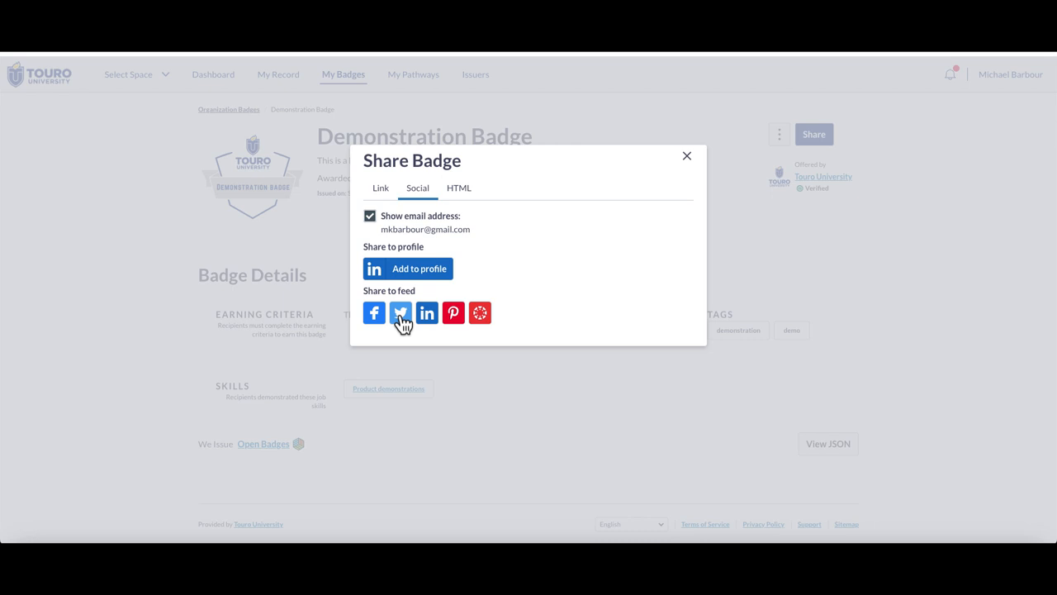
- Publish a second X post announcing the Touro University badge from Share to feed
left_click(399, 312)
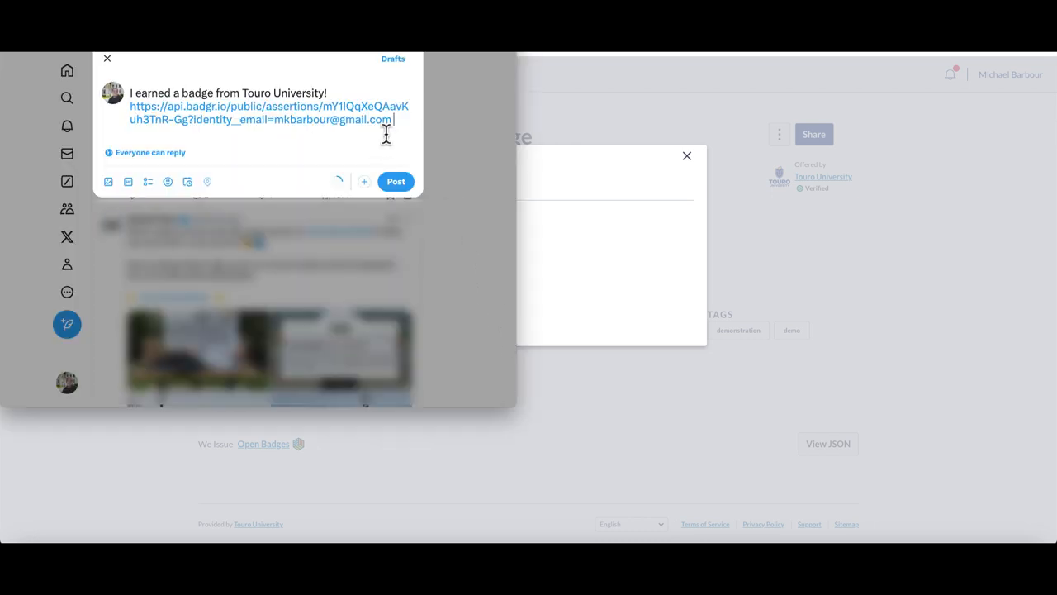
mouse_move(367, 165)
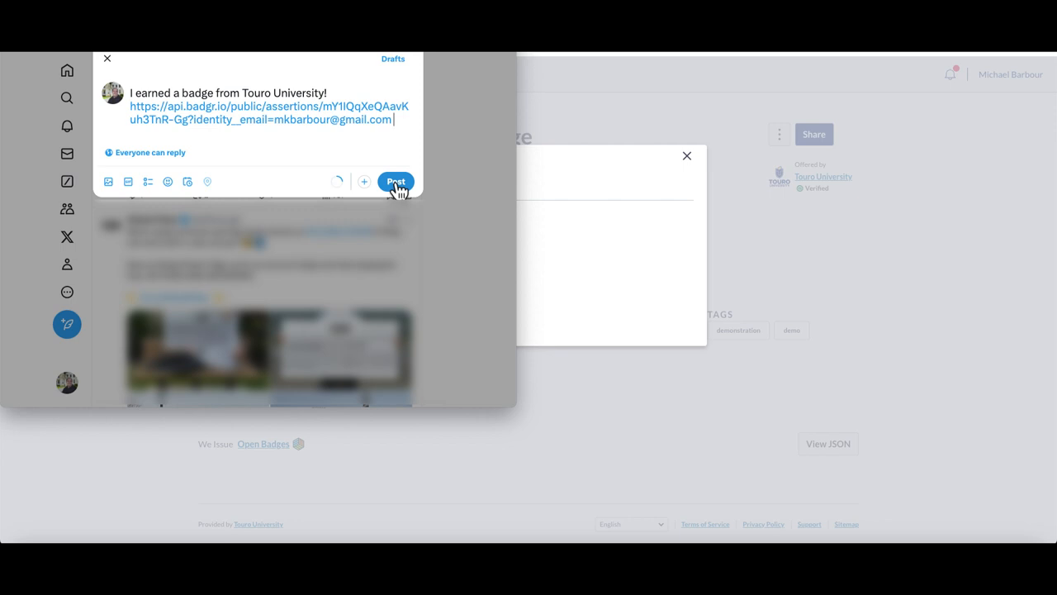
left_click(396, 180)
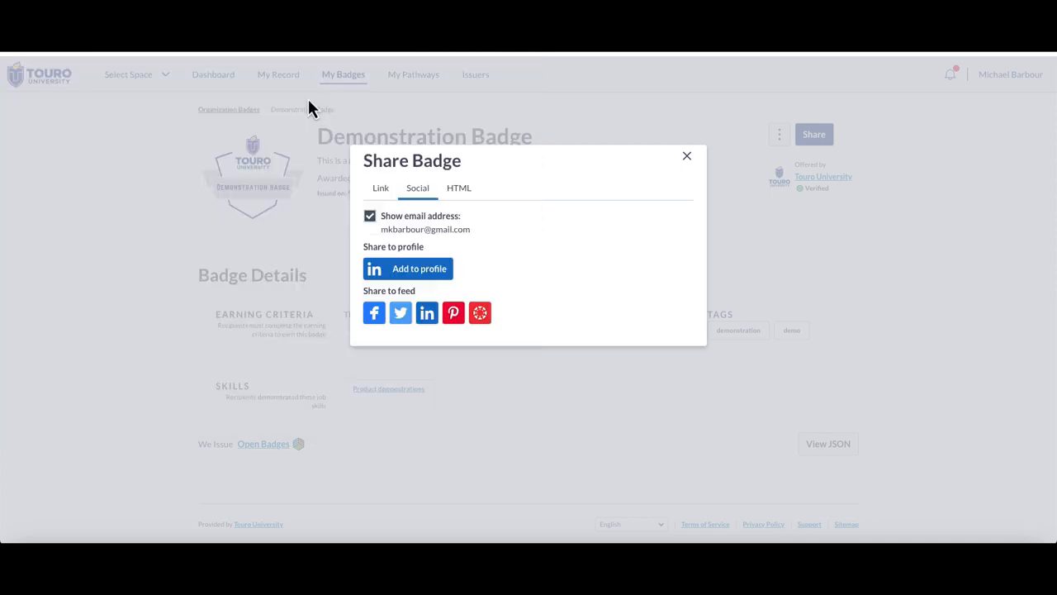
- View the signed-out public page showing the Demonstration Badge verified on Oct 11, 2024
left_click(687, 155)
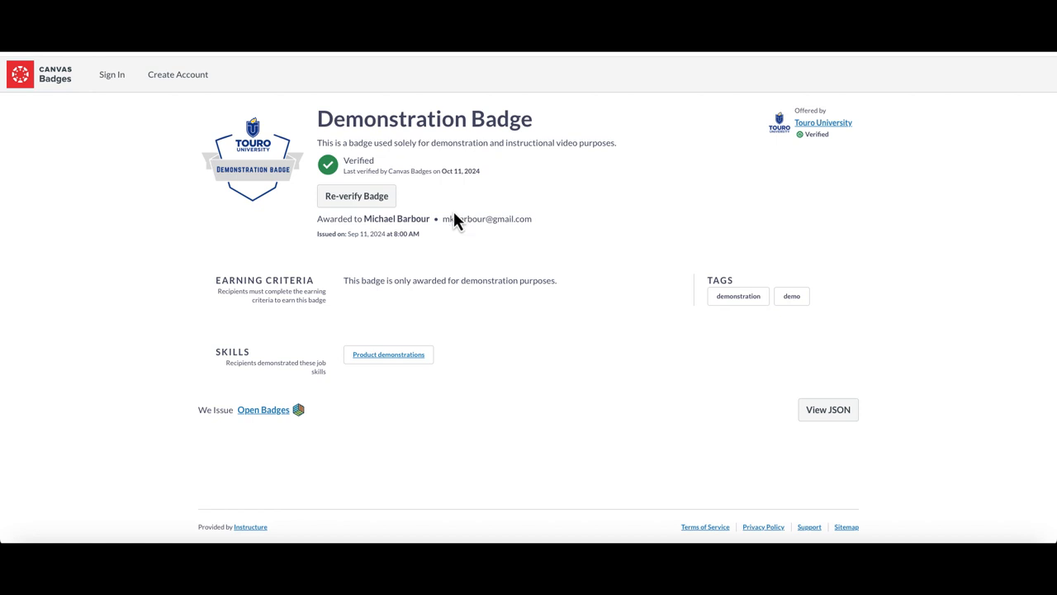
mouse_move(452, 238)
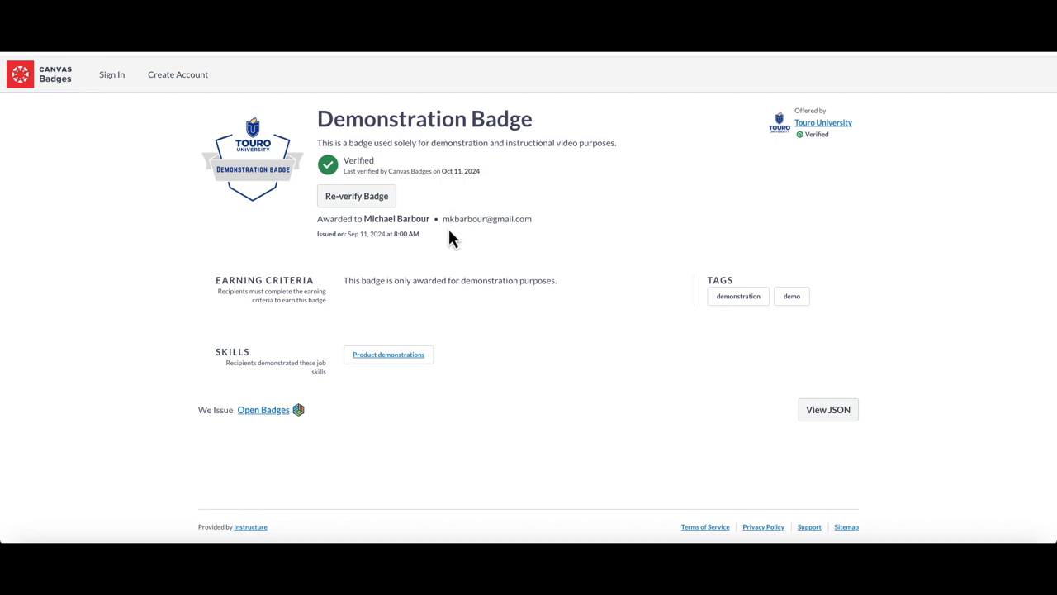